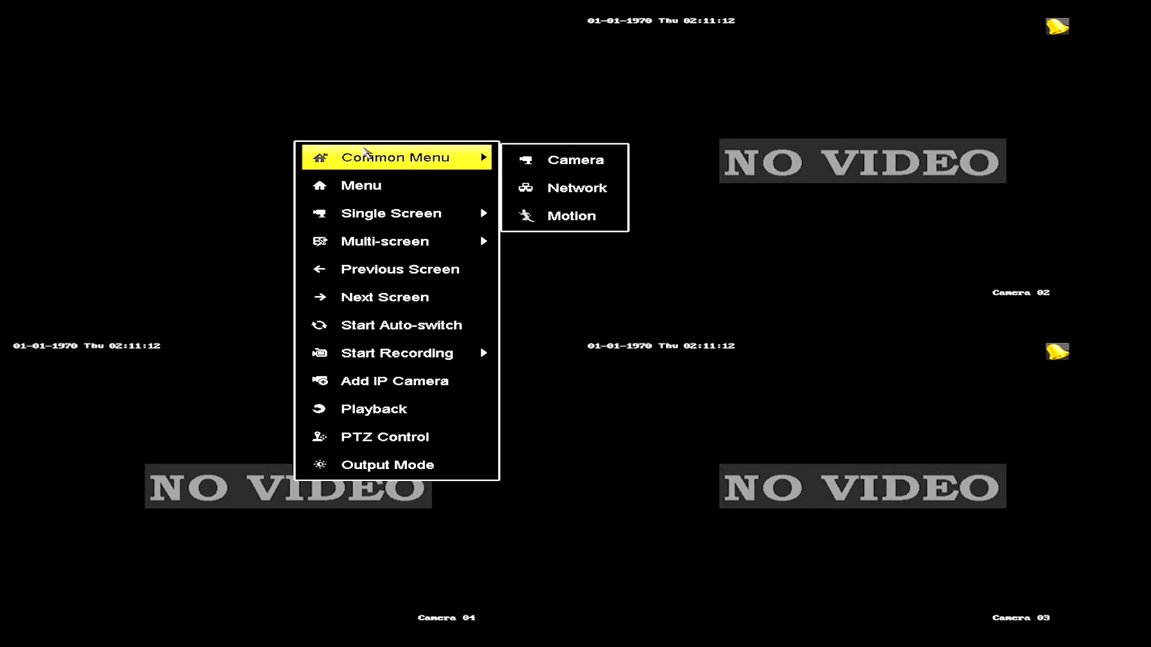
pyautogui.moveTo(447, 172)
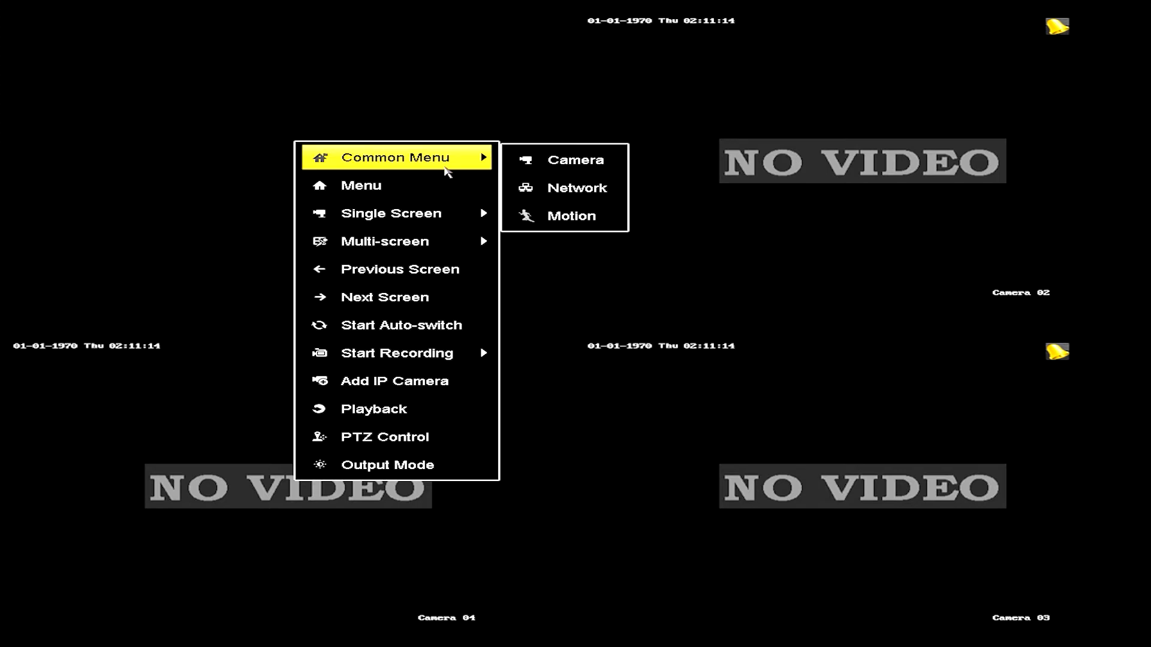
pyautogui.moveTo(575, 159)
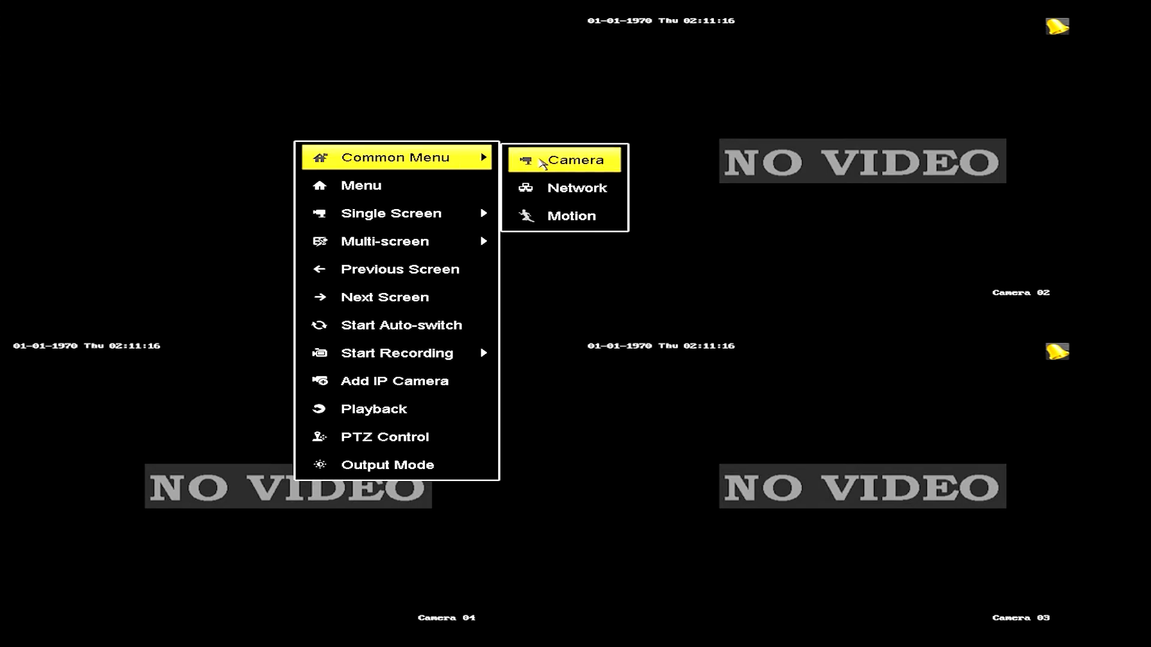
# Open Camera Management showing the IP camera at 192.168.1.11.
pyautogui.click(575, 159)
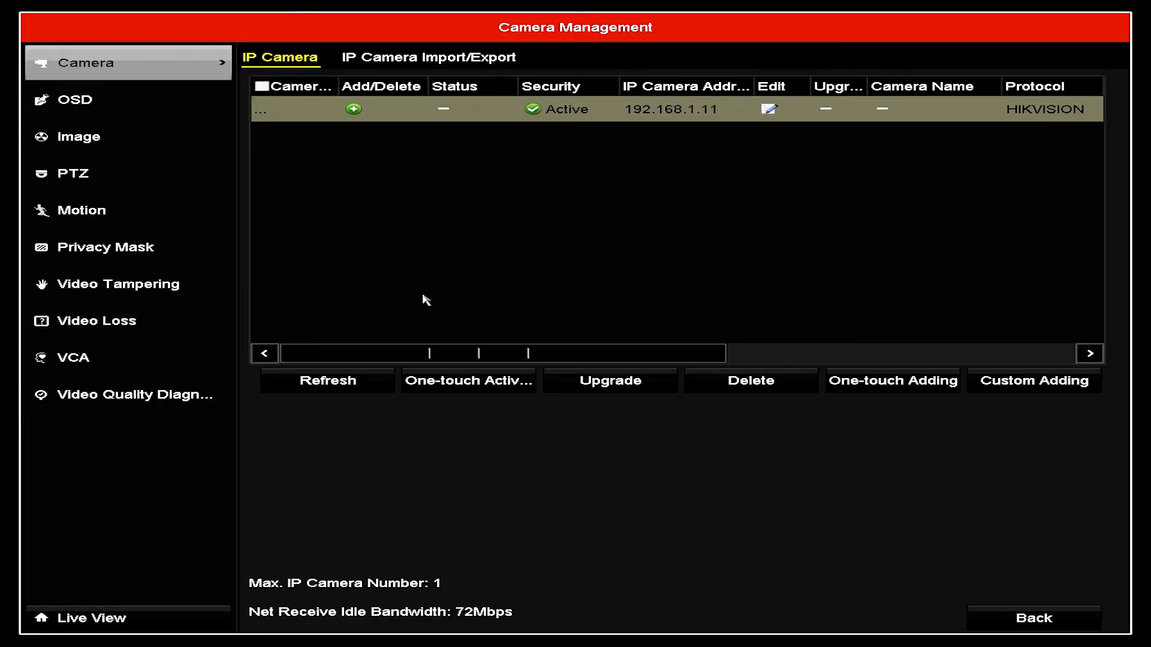
pyautogui.moveTo(633, 234)
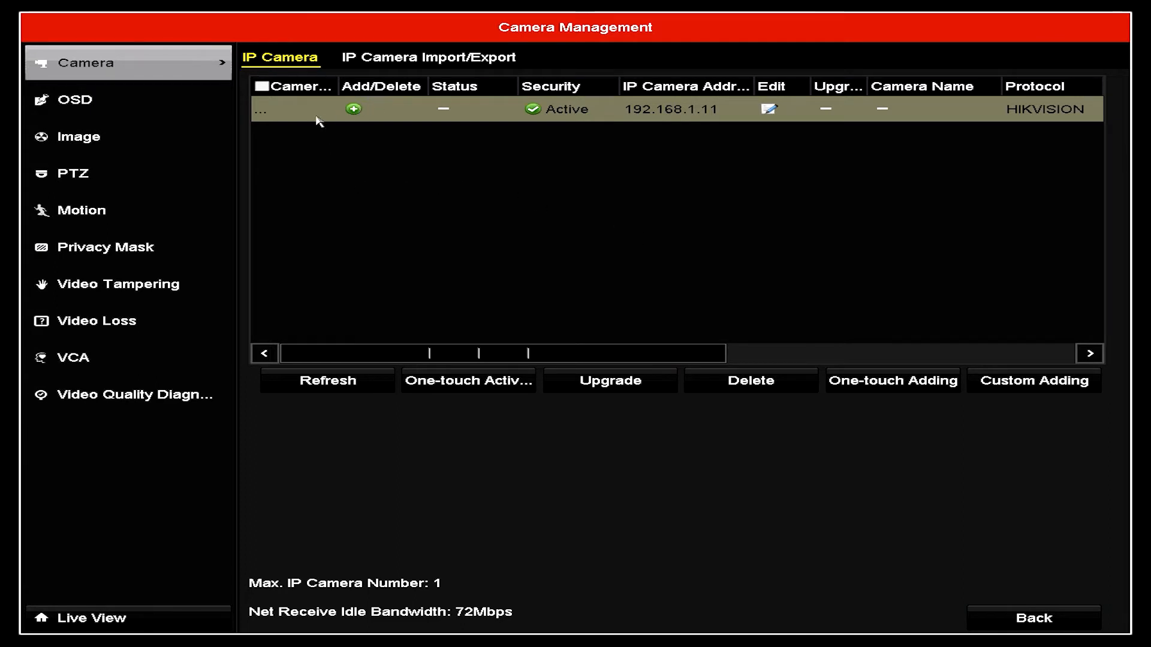
pyautogui.moveTo(1036, 124)
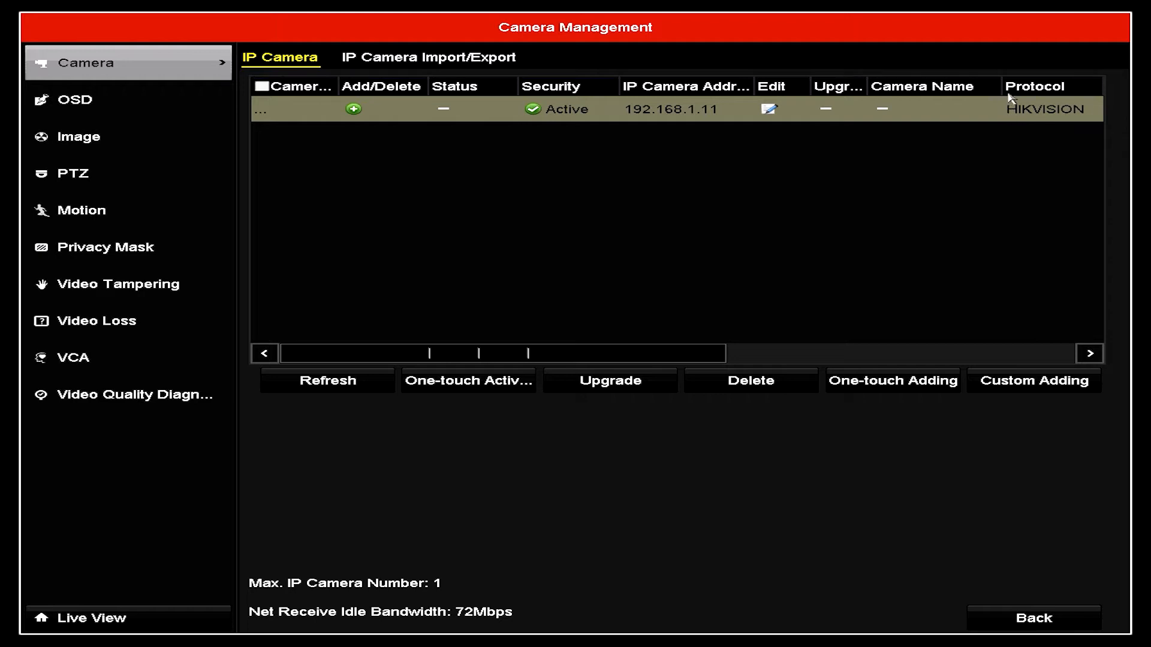
pyautogui.moveTo(1039, 124)
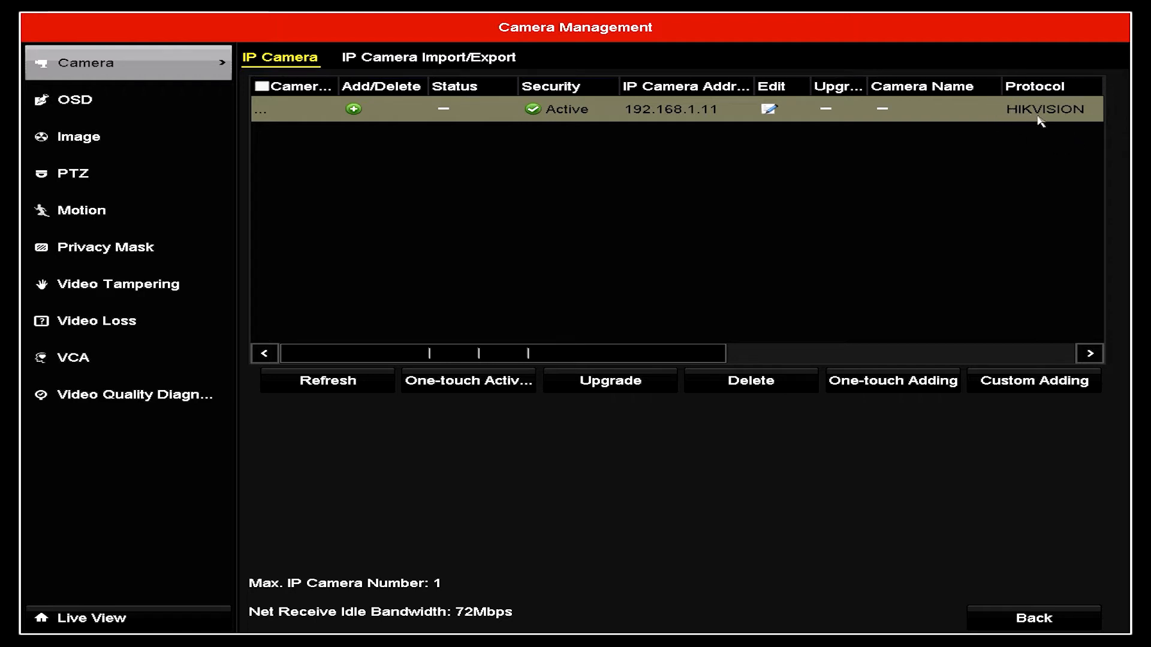
pyautogui.moveTo(945, 164)
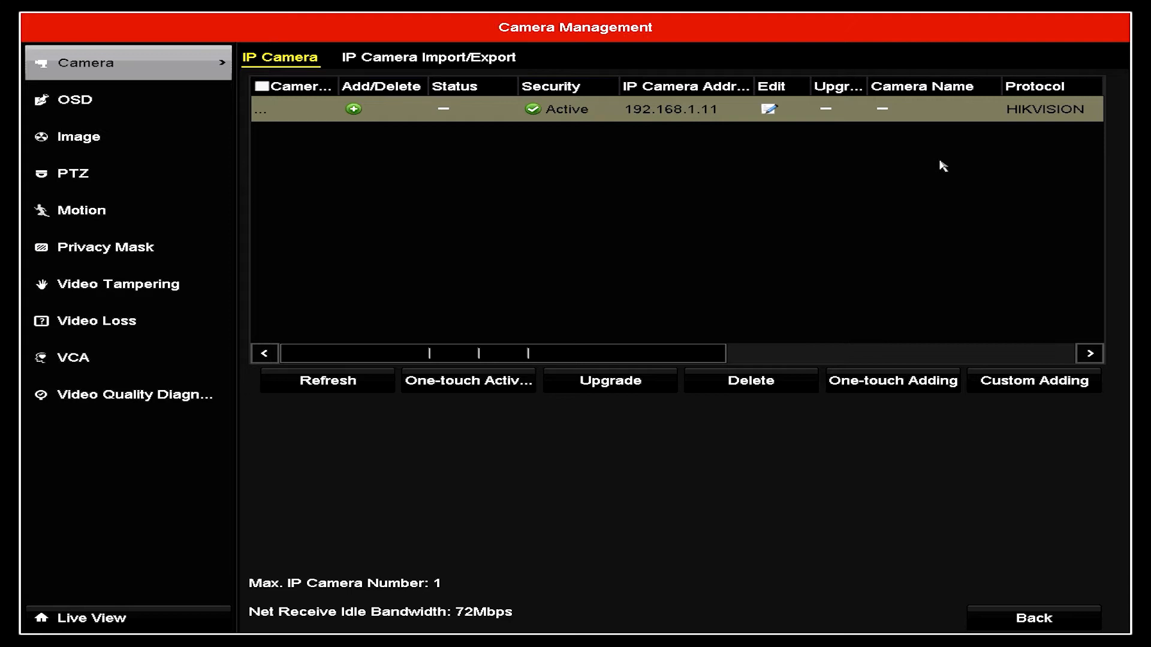
pyautogui.moveTo(874, 115)
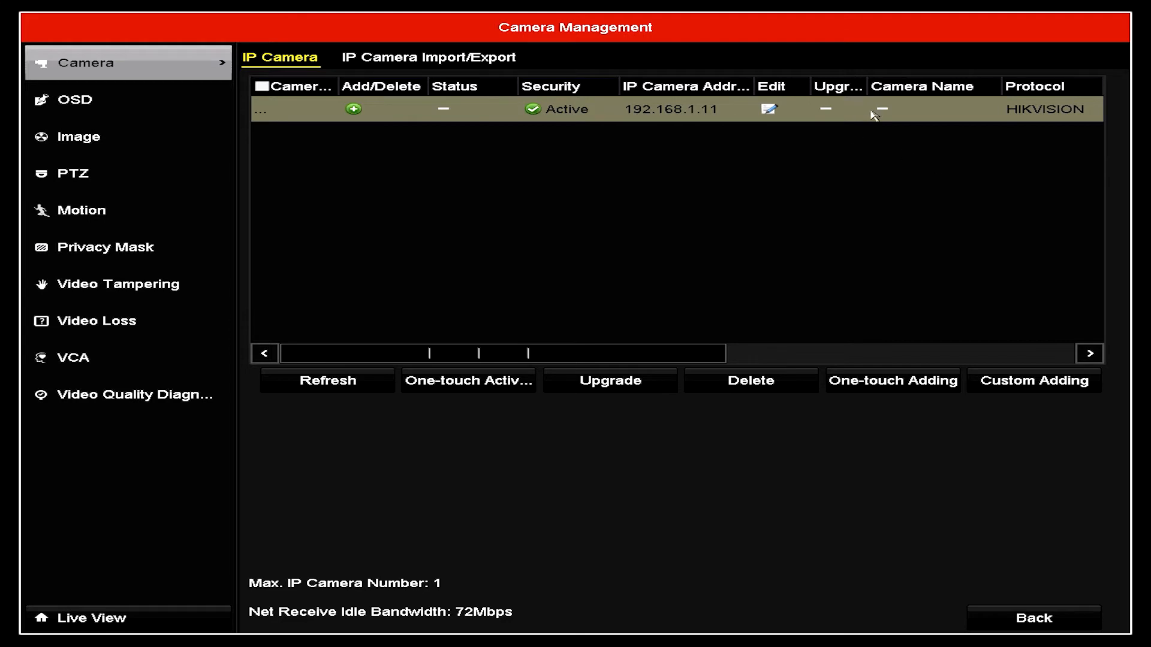
pyautogui.moveTo(349, 123)
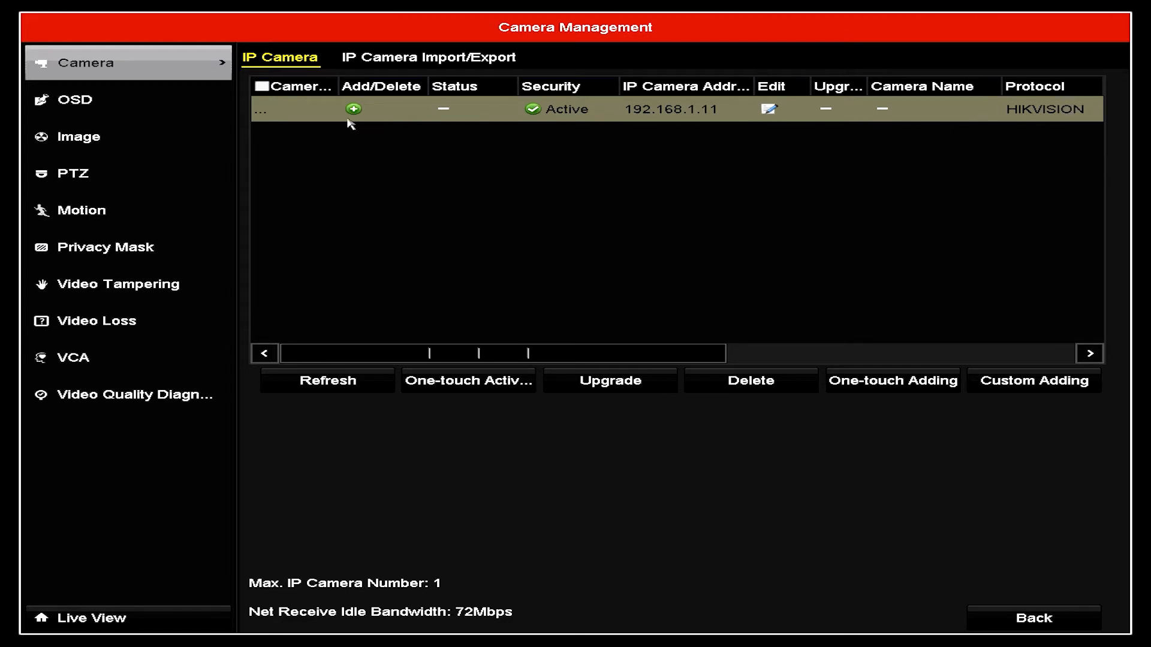
pyautogui.moveTo(357, 117)
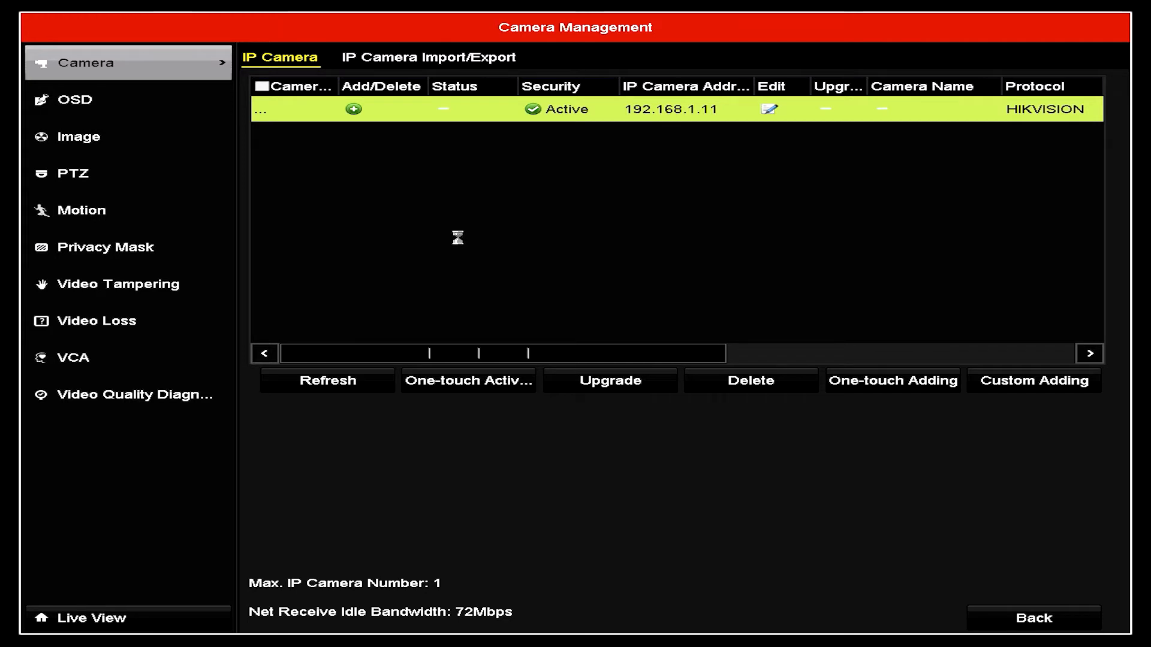
# Return to live view so CAM01's feed appears in a tile.
pyautogui.click(892, 380)
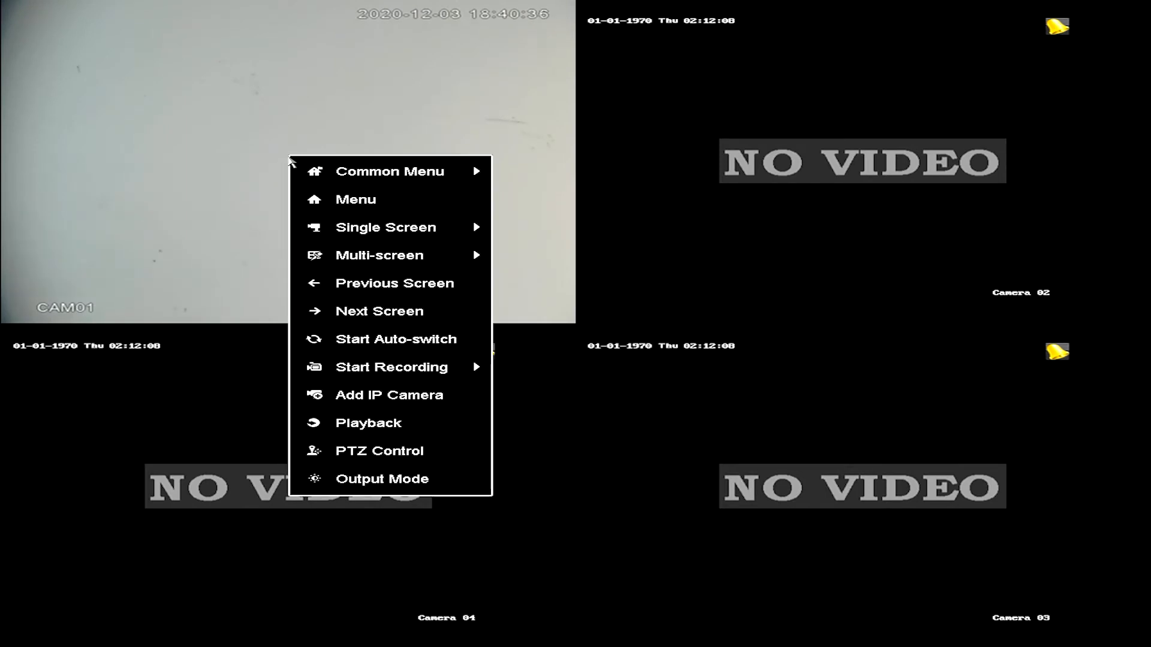
pyautogui.moveTo(395, 339)
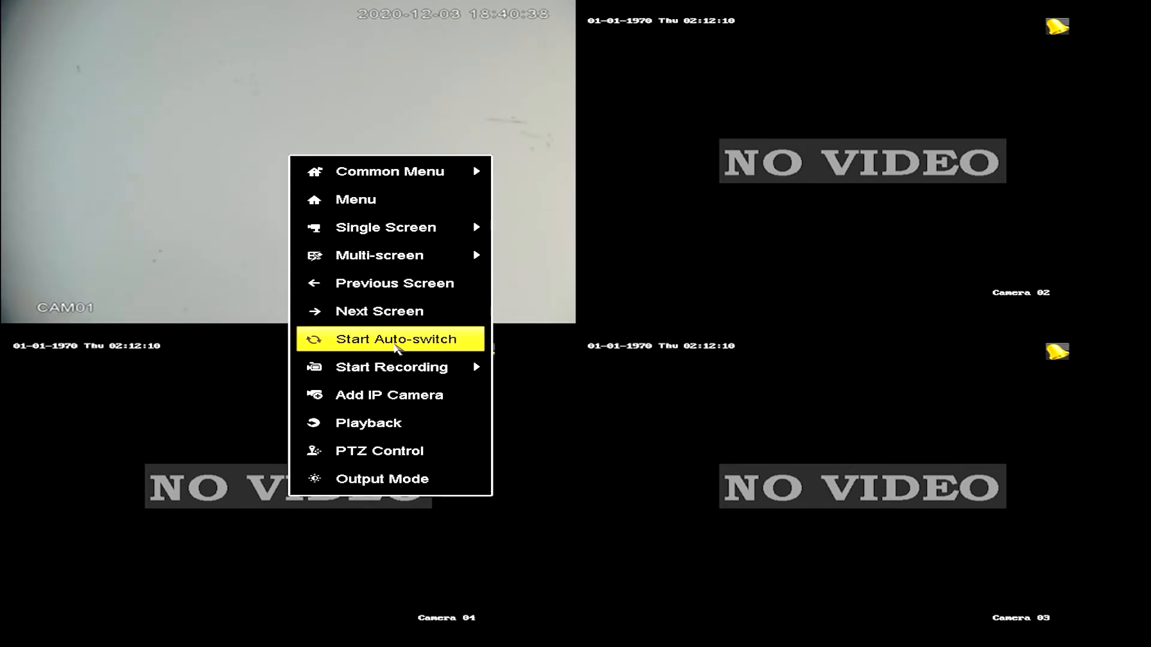
pyautogui.moveTo(400, 451)
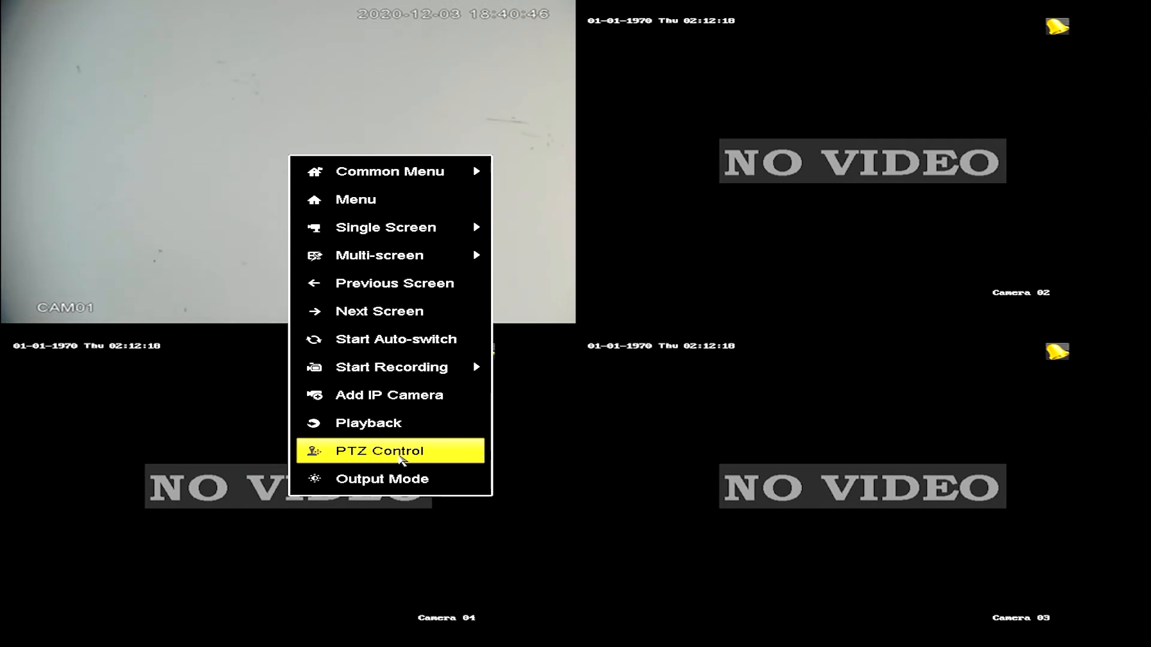
# Open the PTZ Control panel over CAM01's full-screen feed.
pyautogui.click(380, 451)
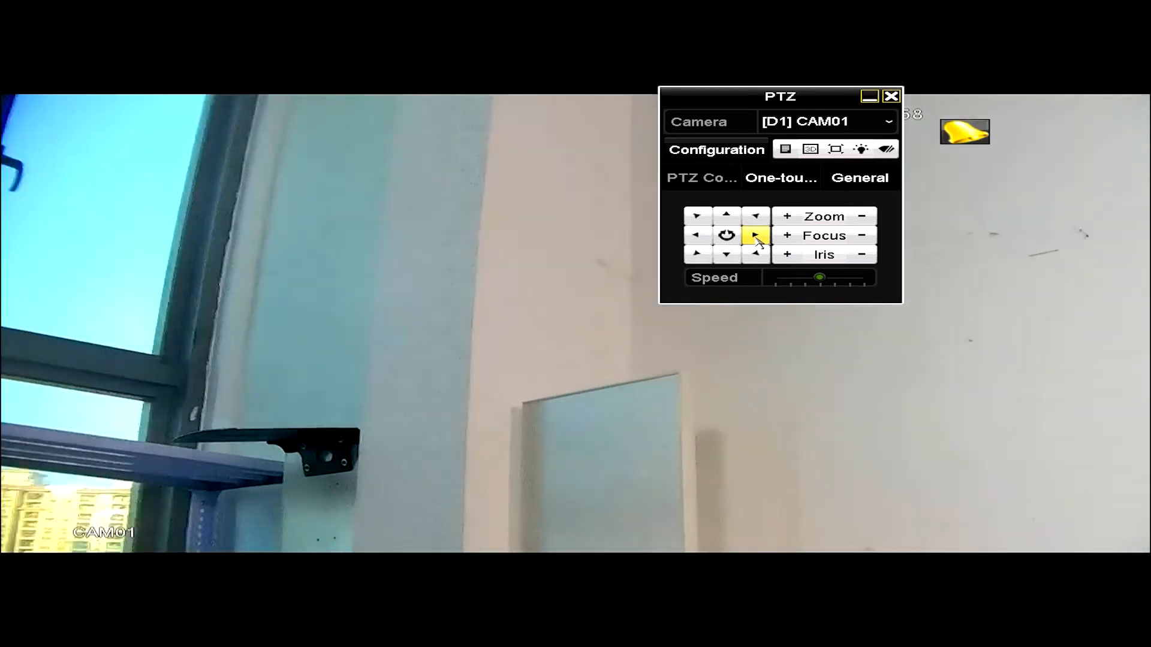
# Pan and tilt CAM01 with the direction arrows until the window and buildings are framed, then begin zooming in.
pyautogui.click(727, 215)
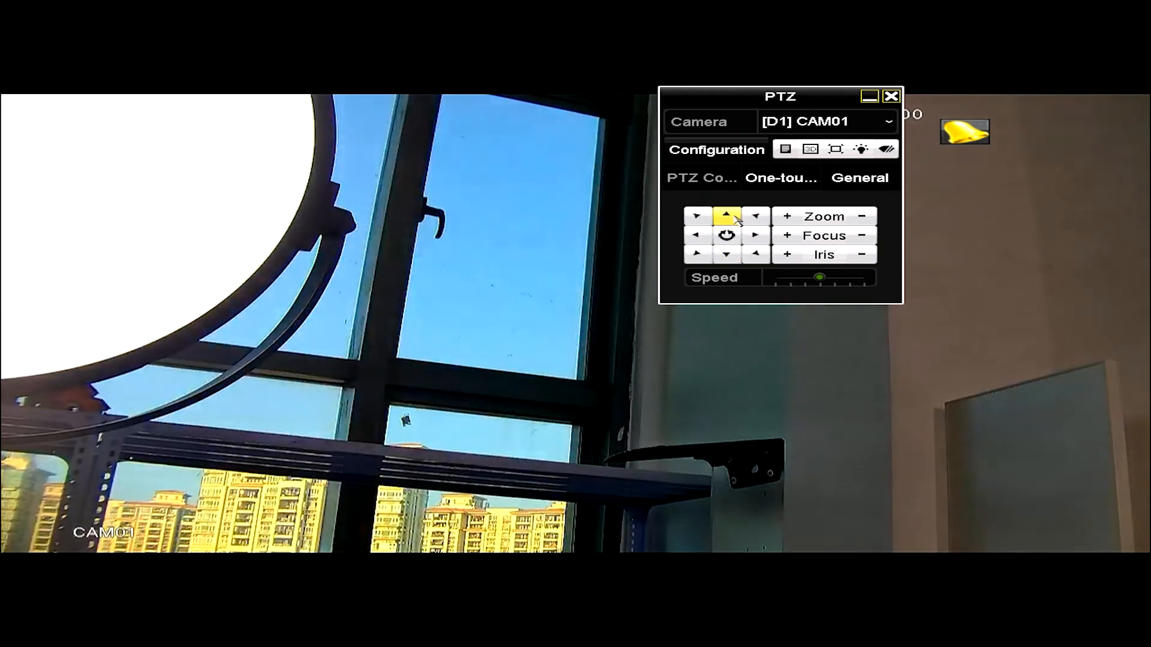
pyautogui.click(726, 254)
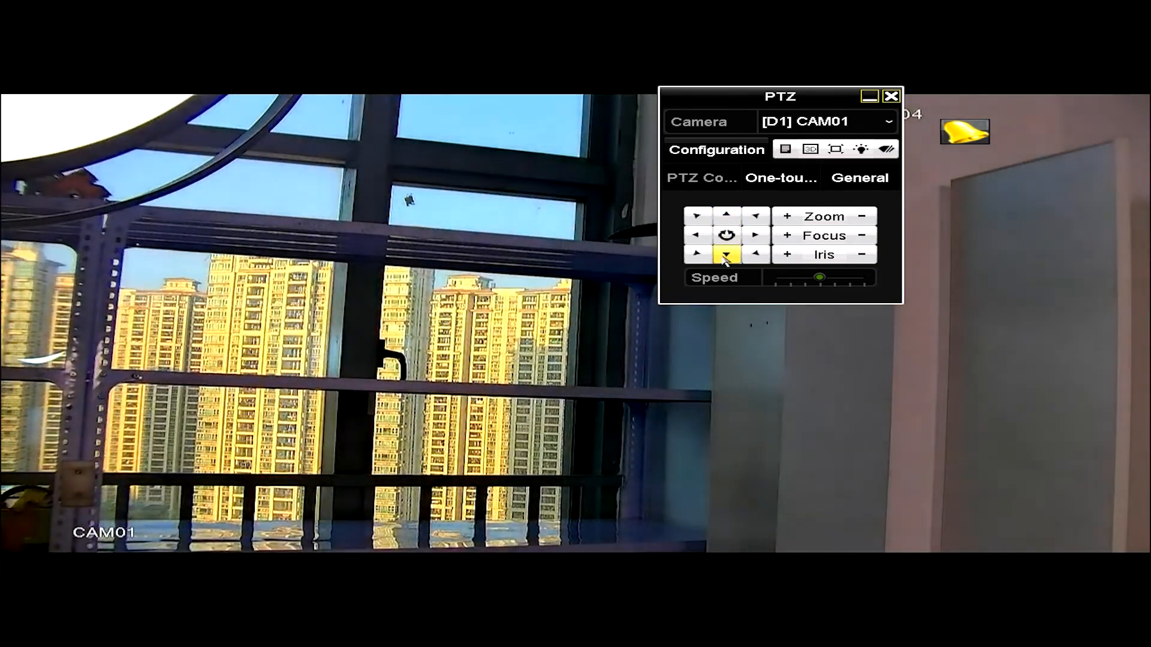
pyautogui.click(726, 215)
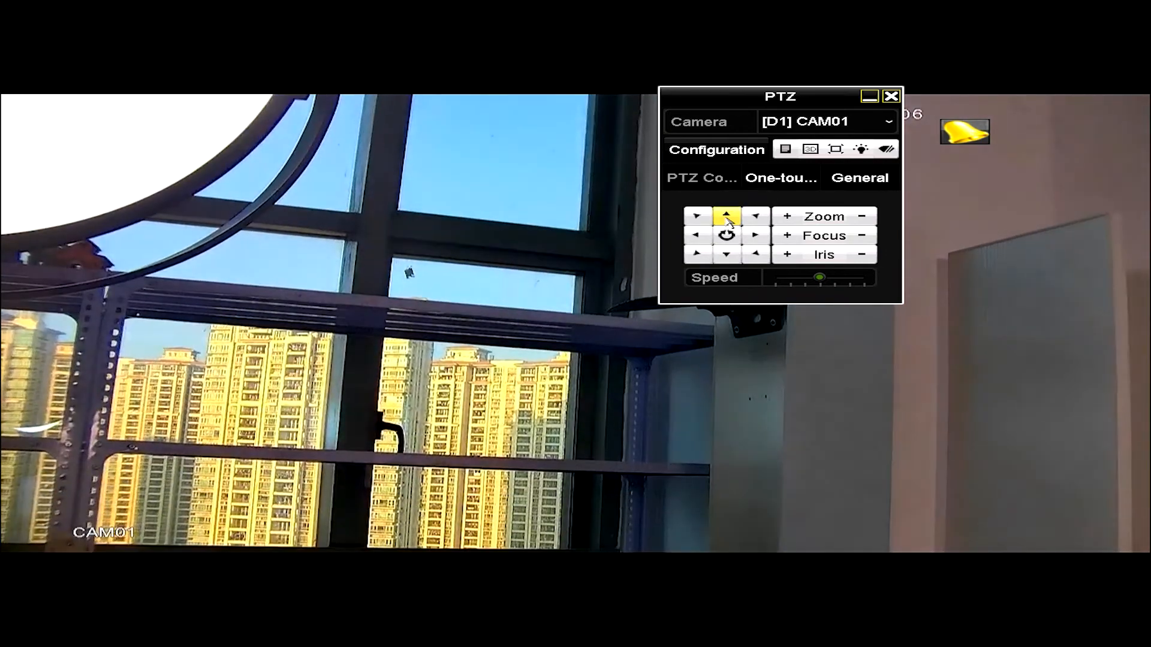
pyautogui.click(726, 216)
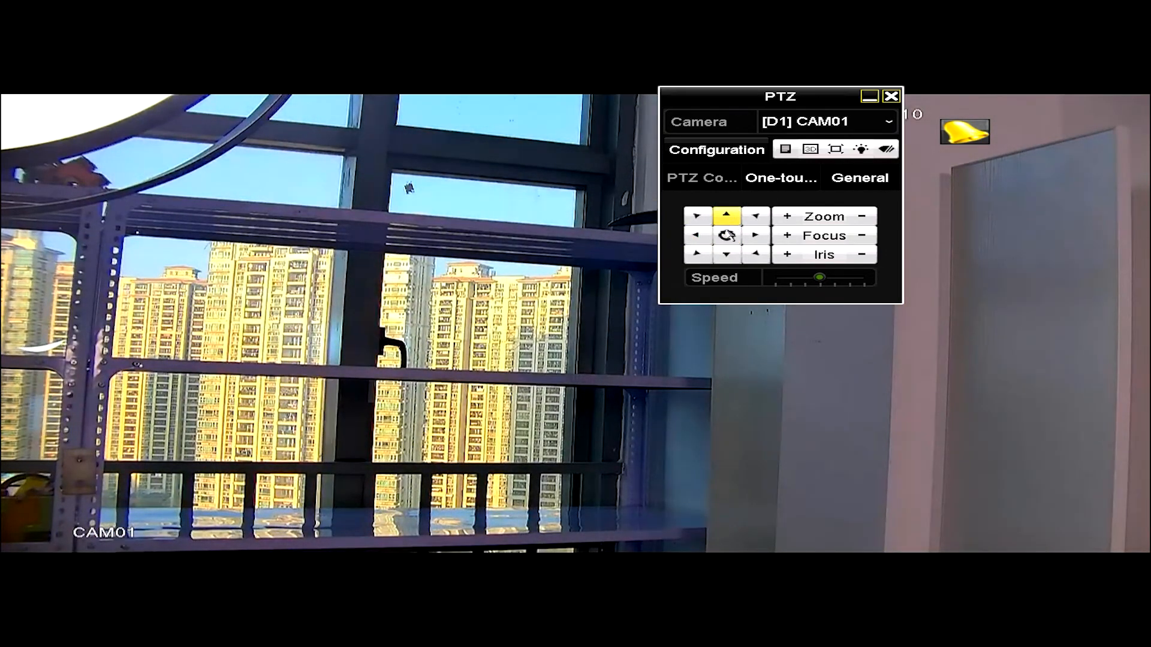
pyautogui.click(695, 234)
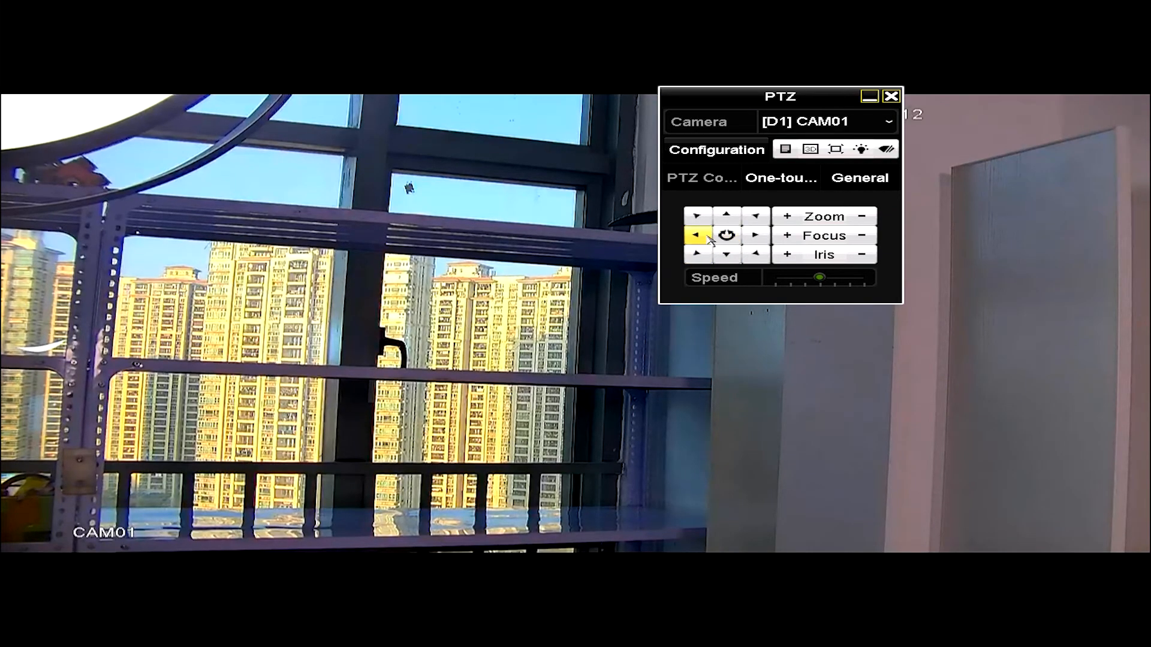
pyautogui.click(755, 235)
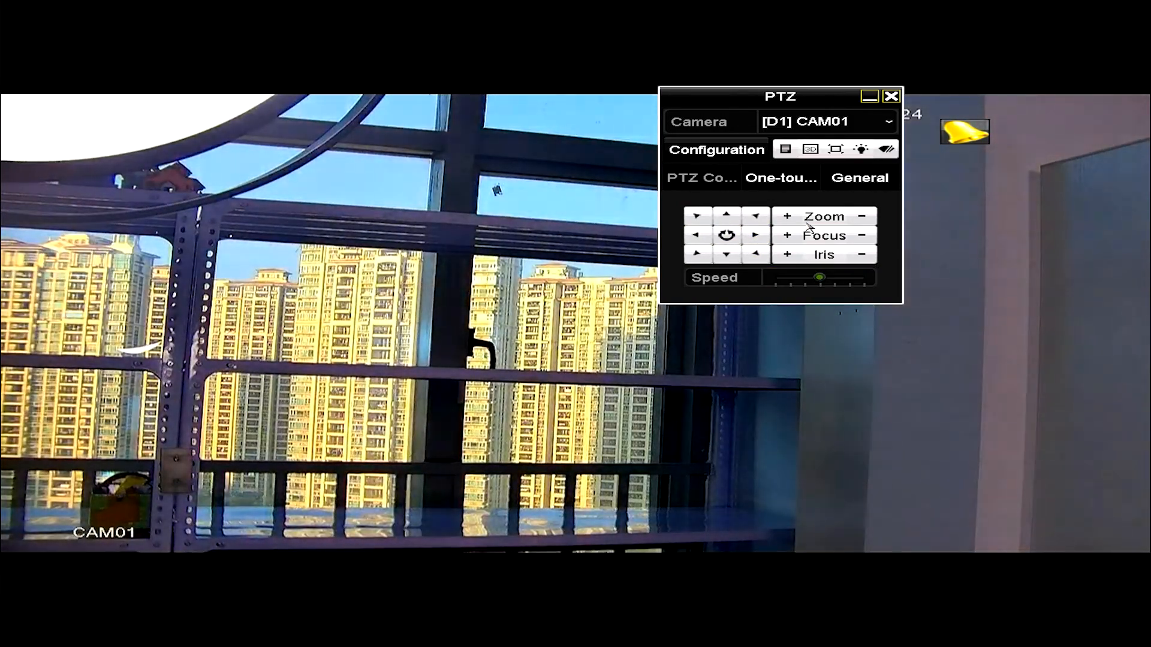
pyautogui.click(786, 216)
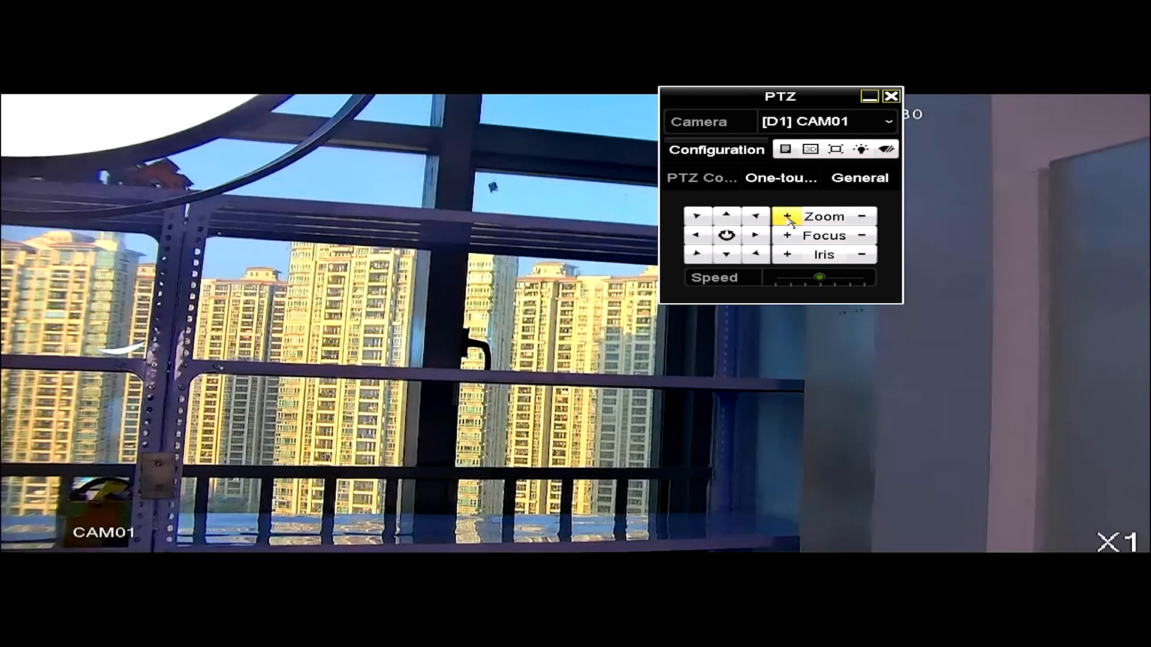
# Zoom CAM01 in on the apartment balconies, then zoom back out to a wide view.
pyautogui.click(786, 216)
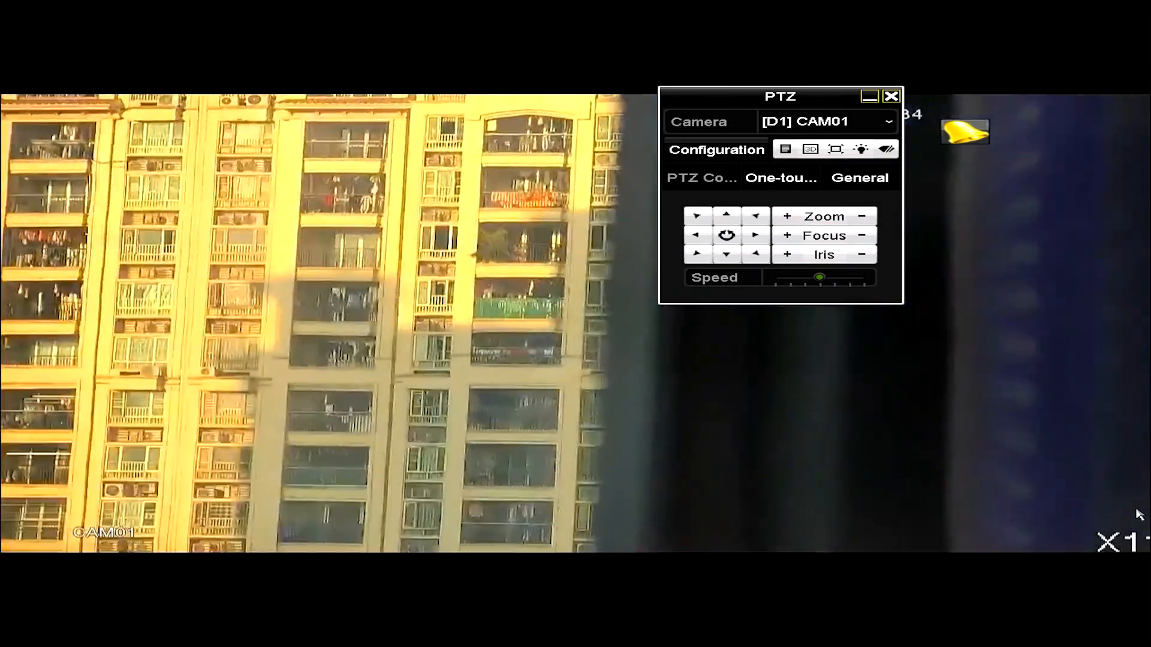
pyautogui.click(780, 177)
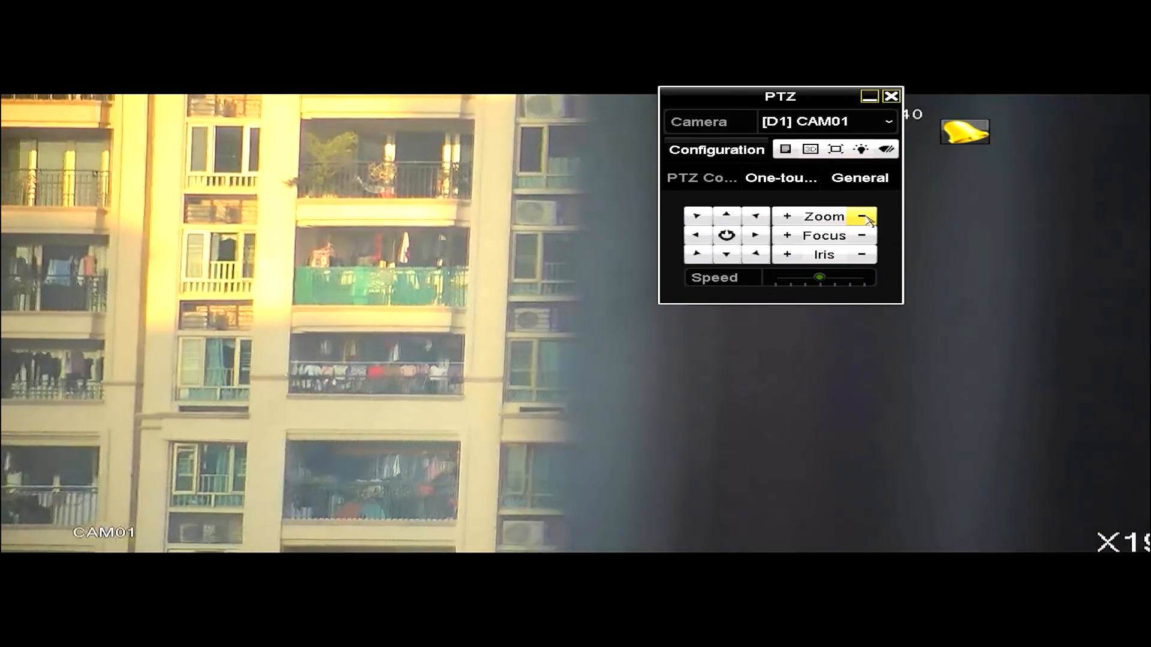
pyautogui.click(862, 216)
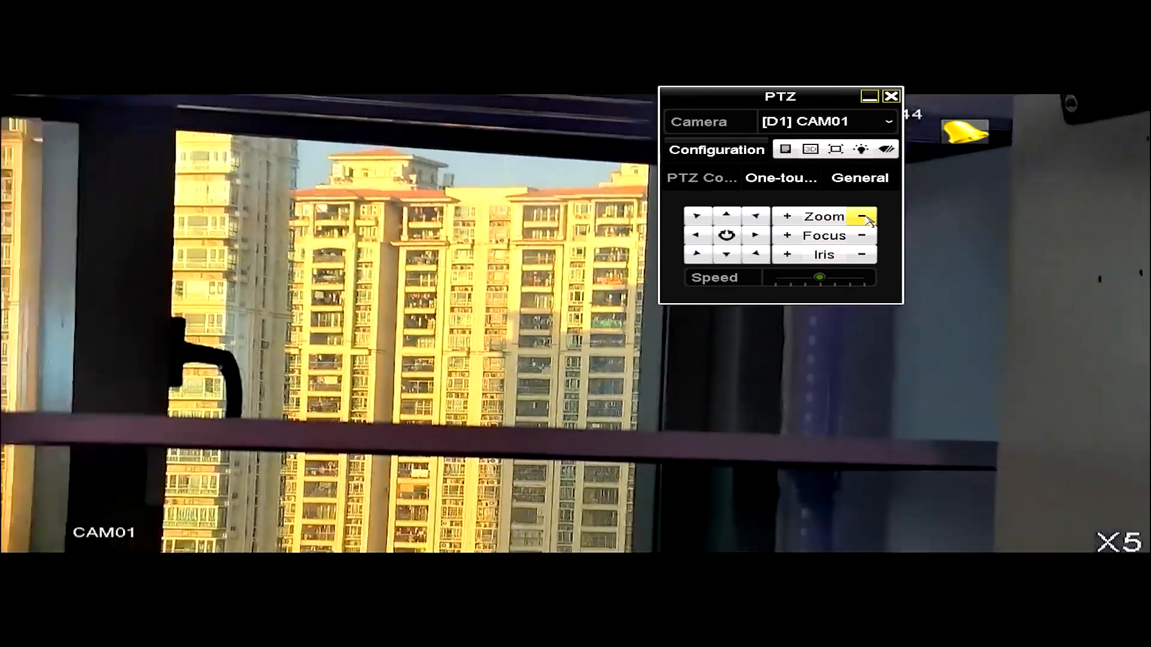
pyautogui.click(862, 216)
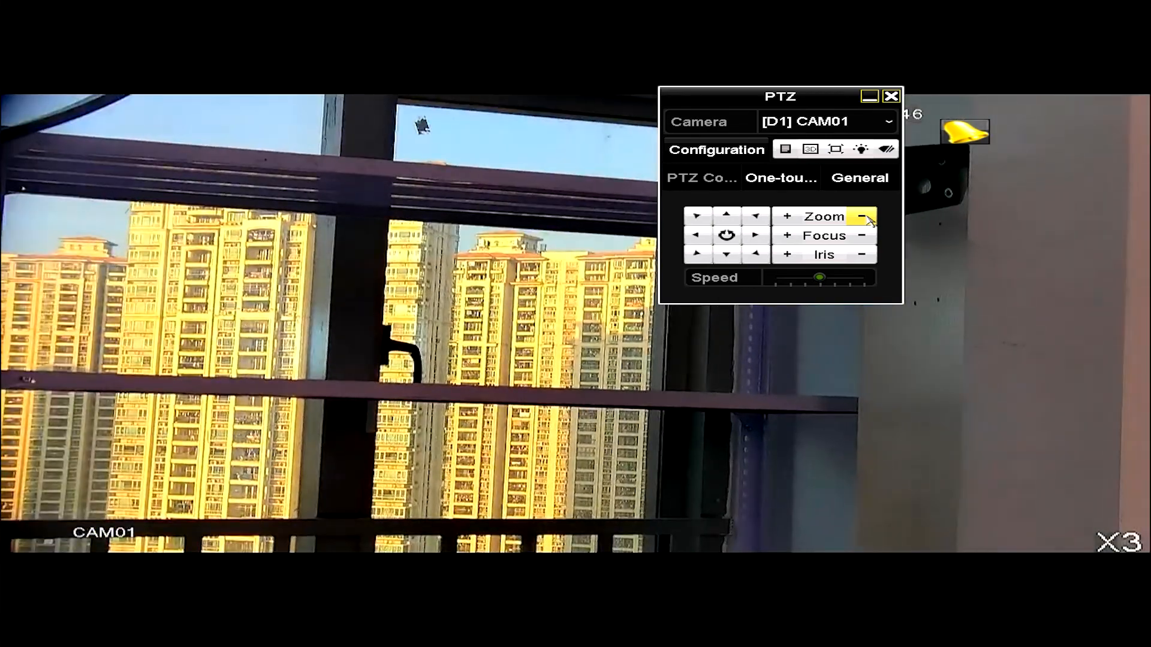
pyautogui.click(859, 178)
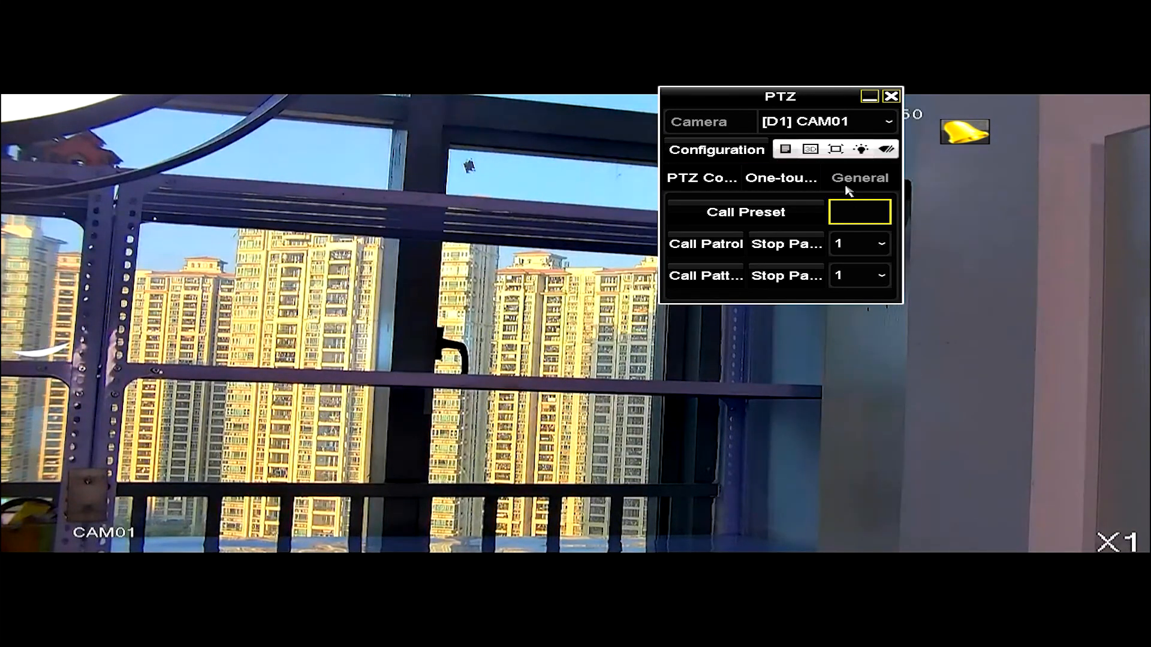
pyautogui.moveTo(787, 243)
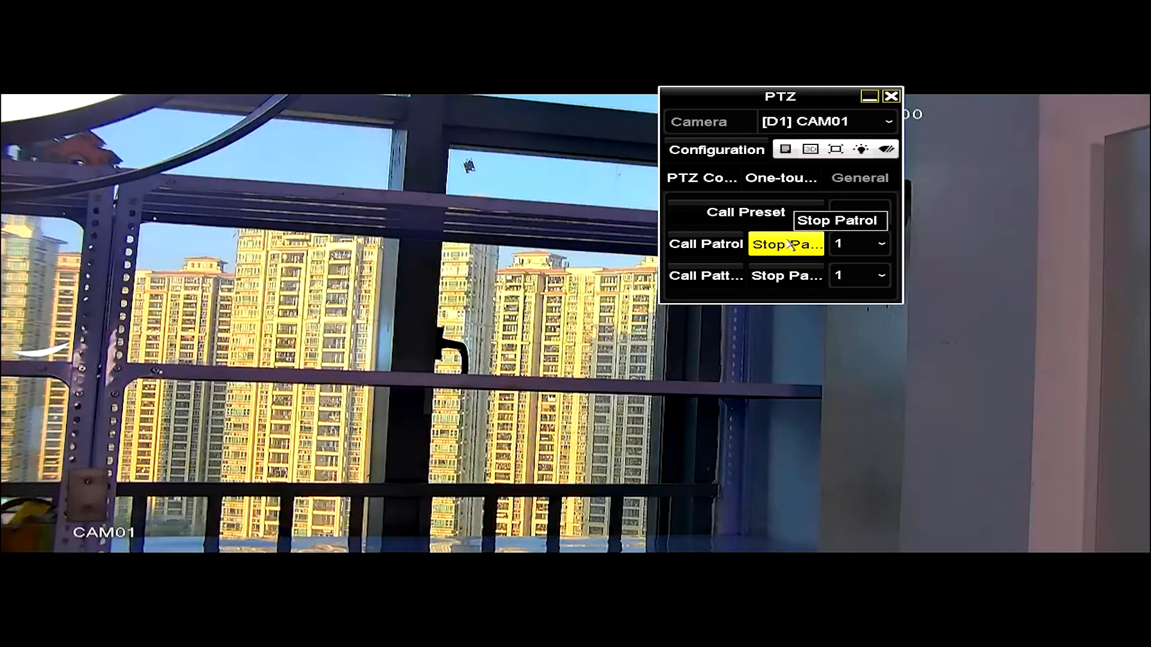
# Stop the patrol and call preset 9 so CAM01 faces the plain wall close-up.
pyautogui.click(858, 212)
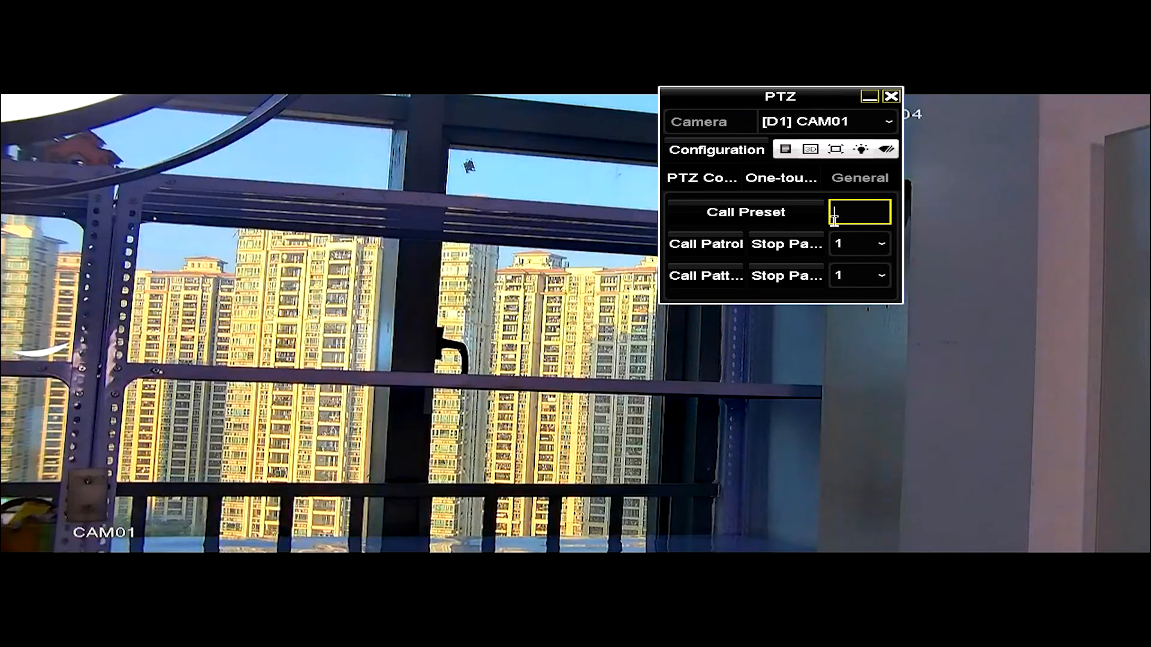
pyautogui.click(858, 211)
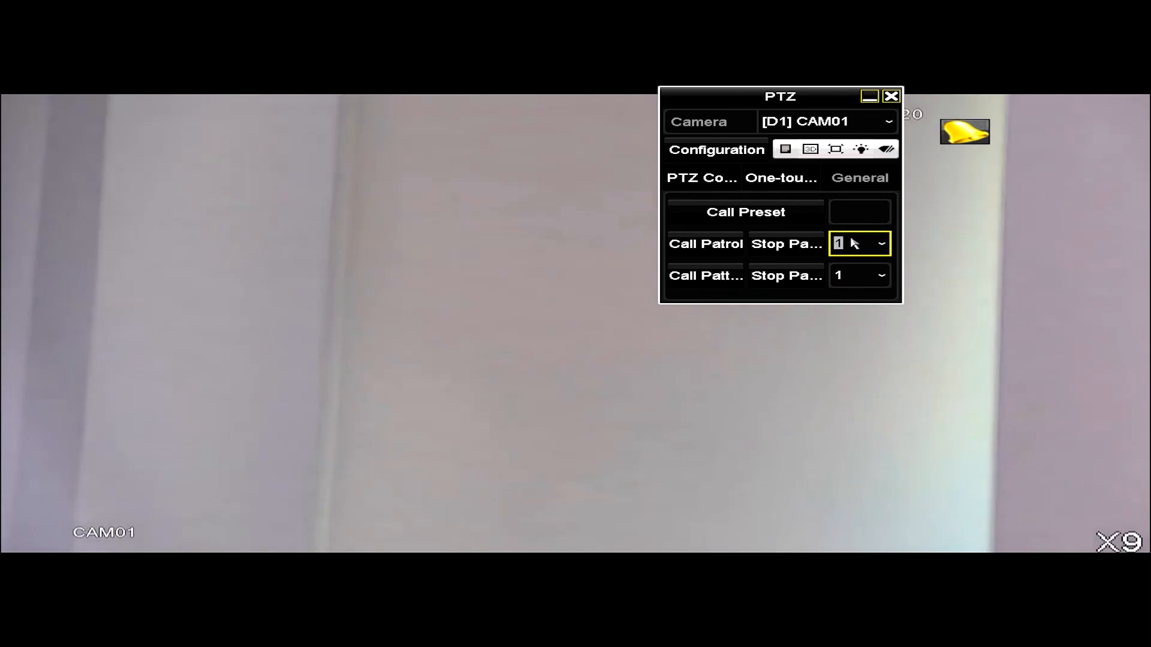
pyautogui.click(858, 212)
pyautogui.write('9')
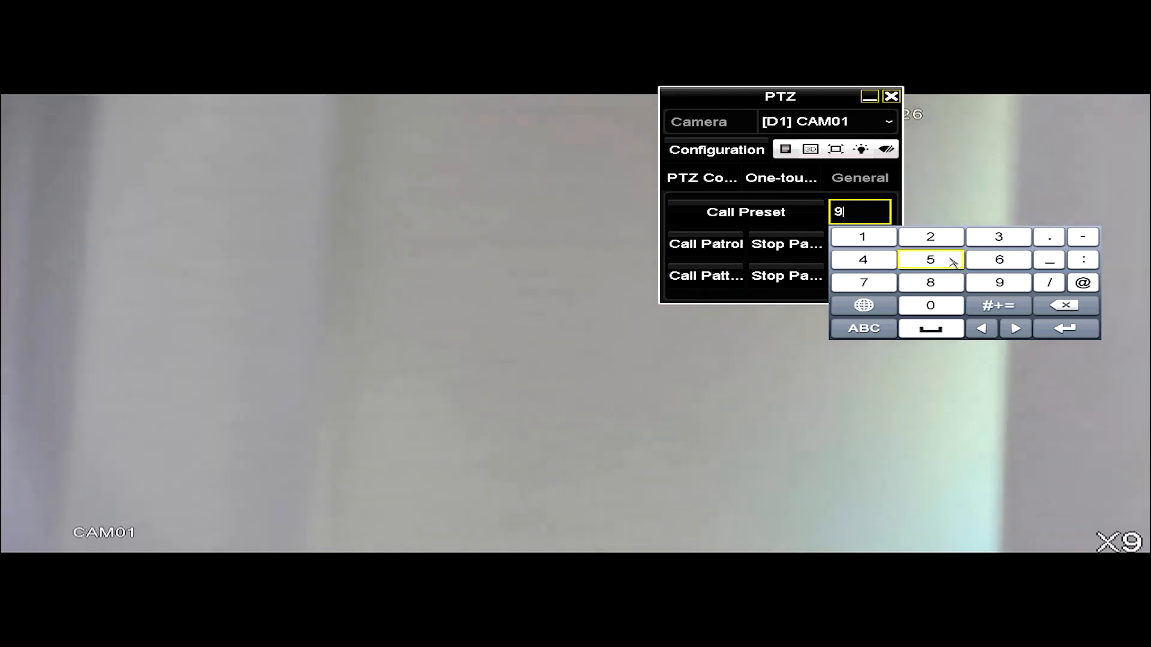
# Enter preset 95 and call it to show CAM01's on-screen MAIN MENU.
pyautogui.click(744, 212)
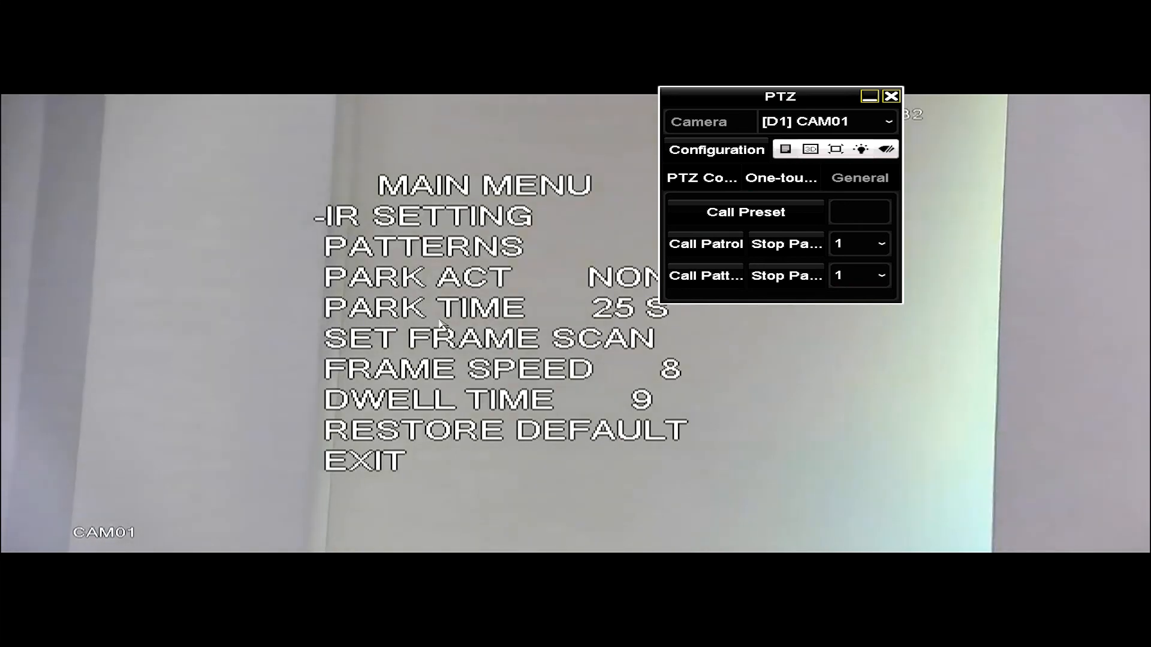
pyautogui.moveTo(588, 404)
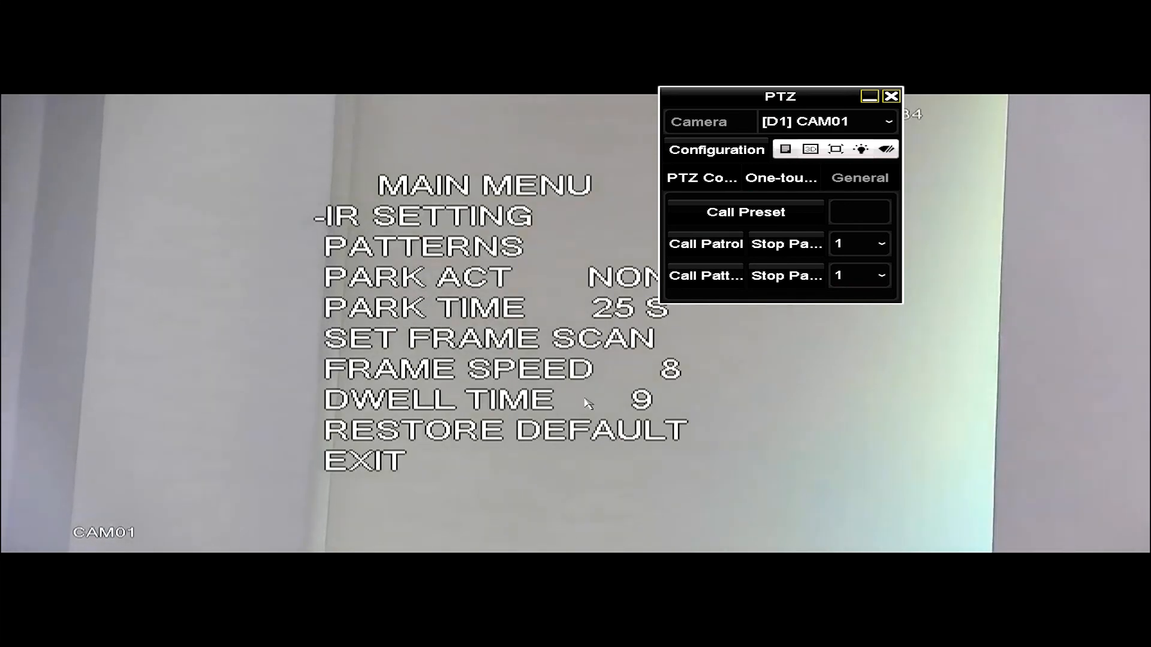
pyautogui.click(700, 177)
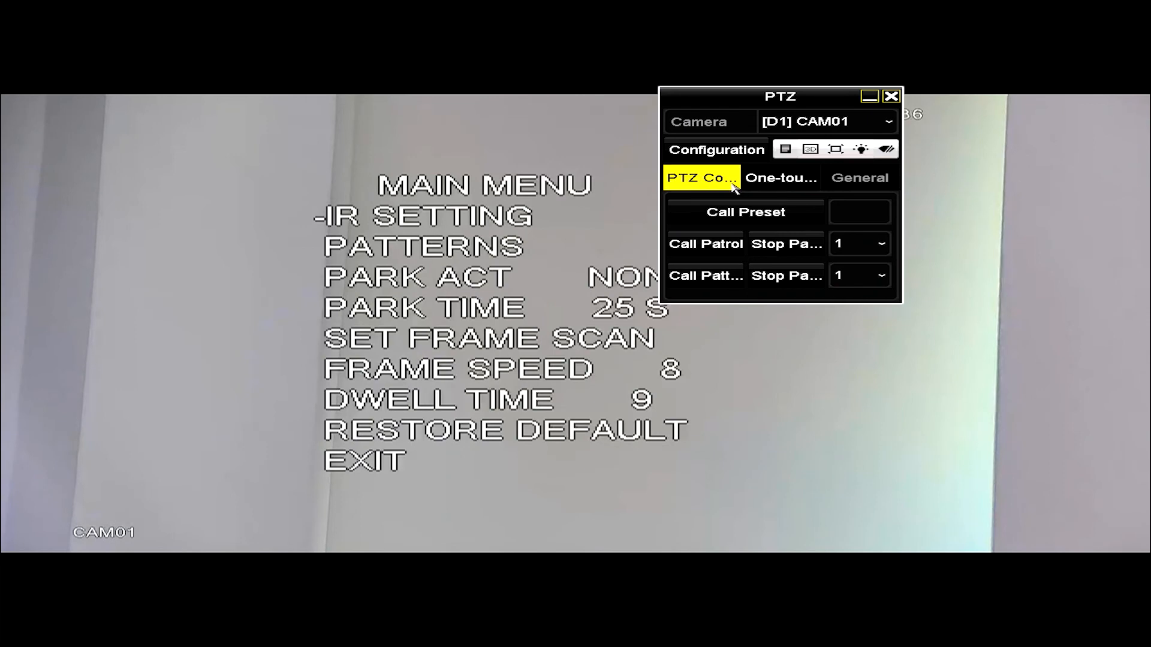
# Step down through the camera OSD menu items, exit the menu, and pan left along the wall.
pyautogui.click(715, 150)
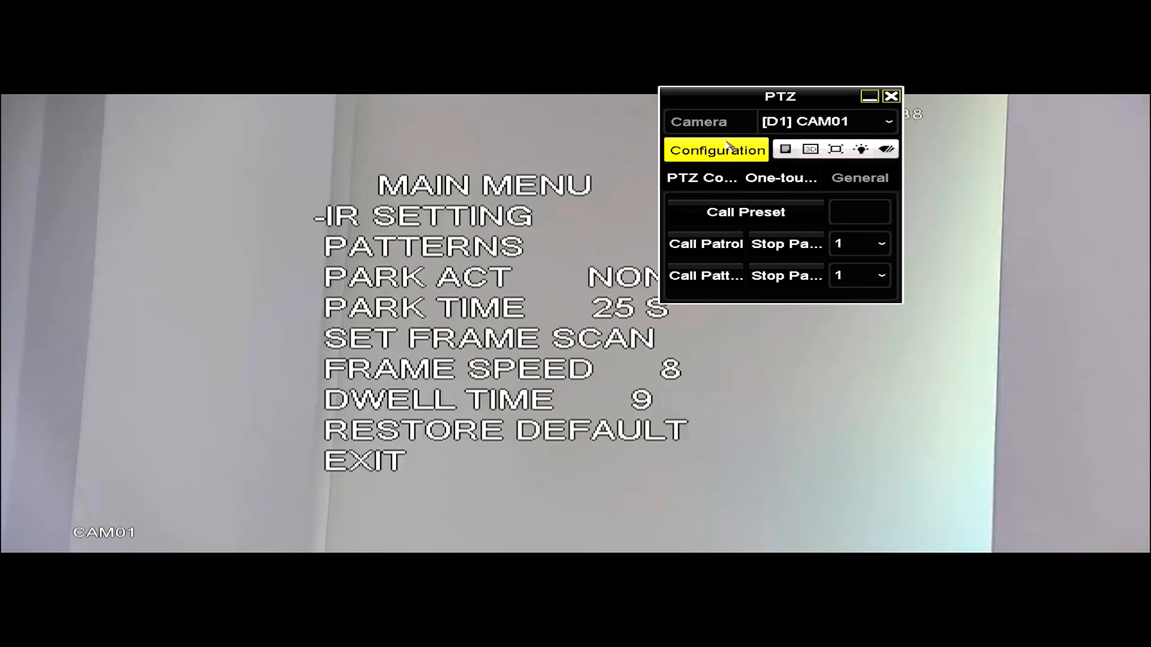
pyautogui.click(701, 178)
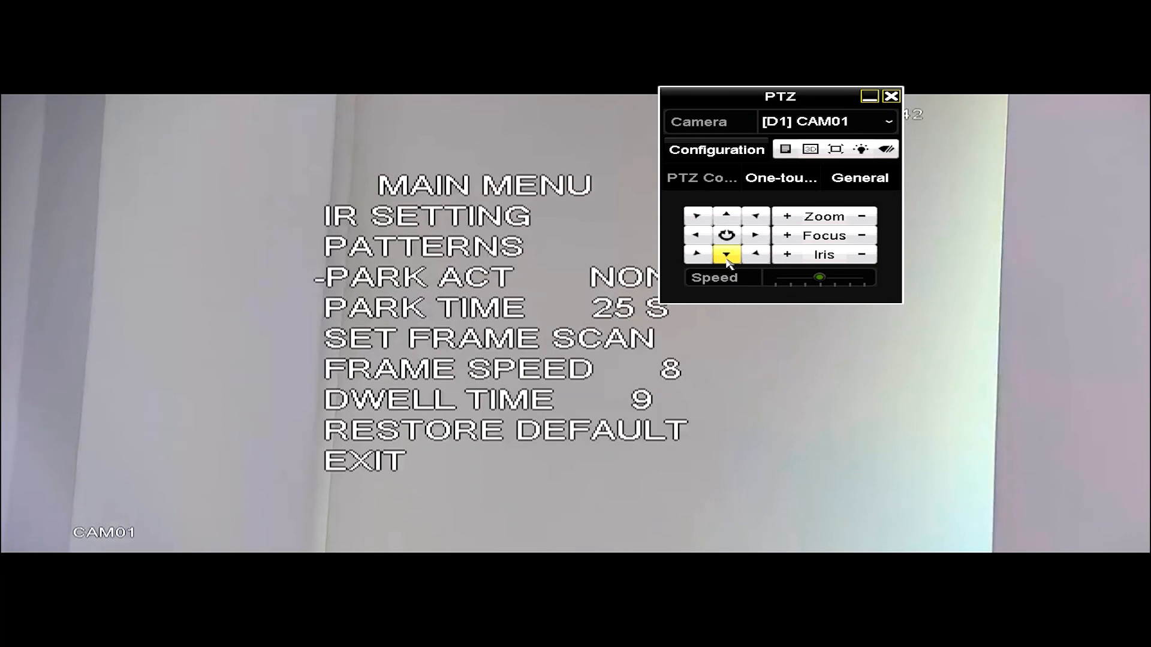
pyautogui.click(726, 254)
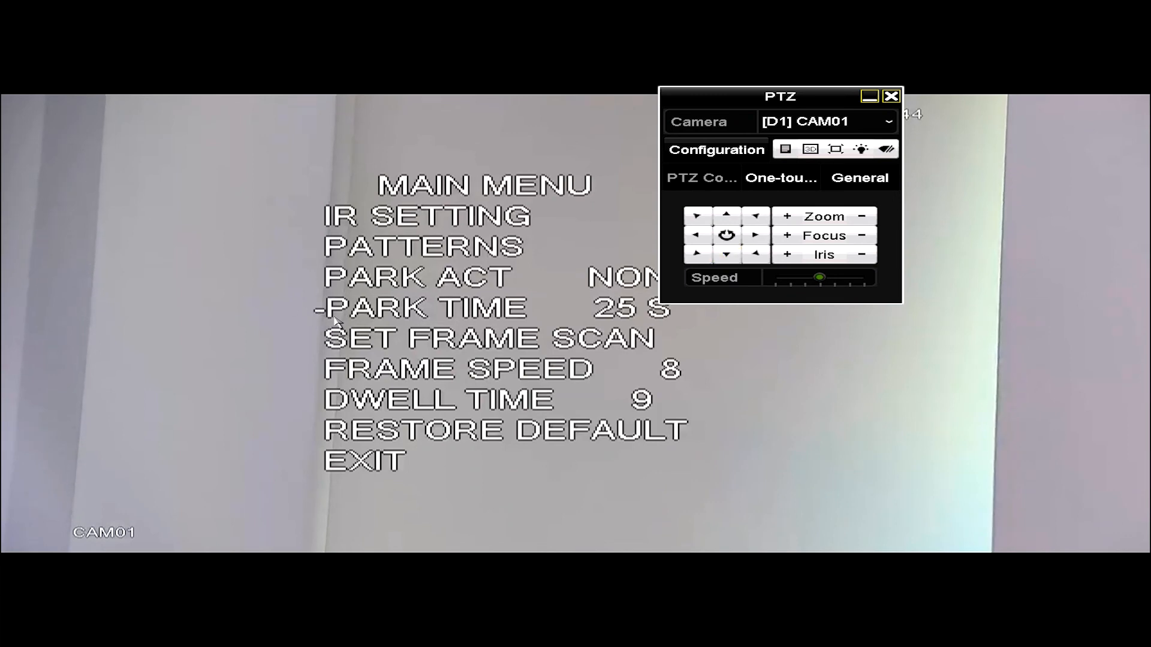
pyautogui.click(727, 254)
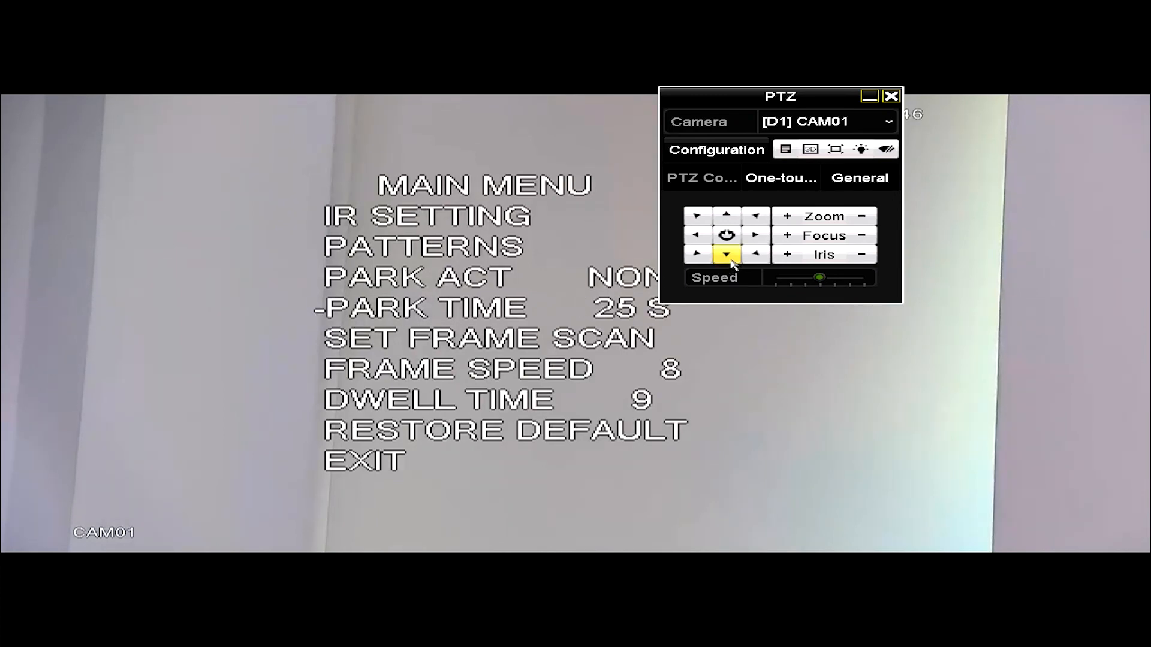
pyautogui.click(727, 254)
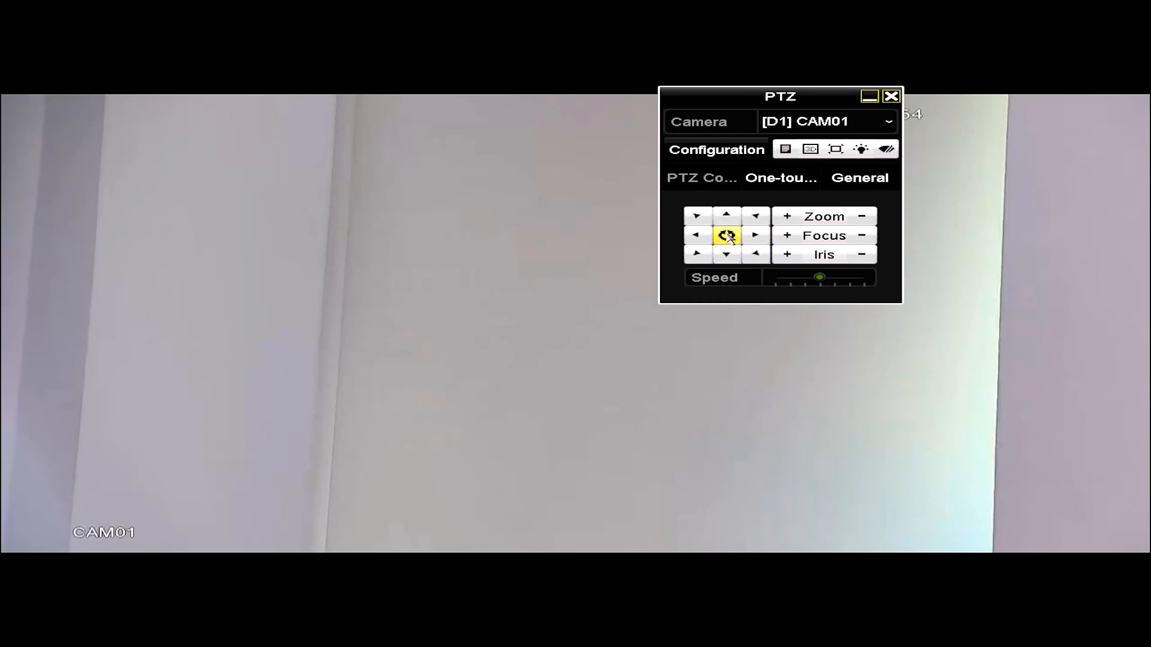
pyautogui.click(695, 235)
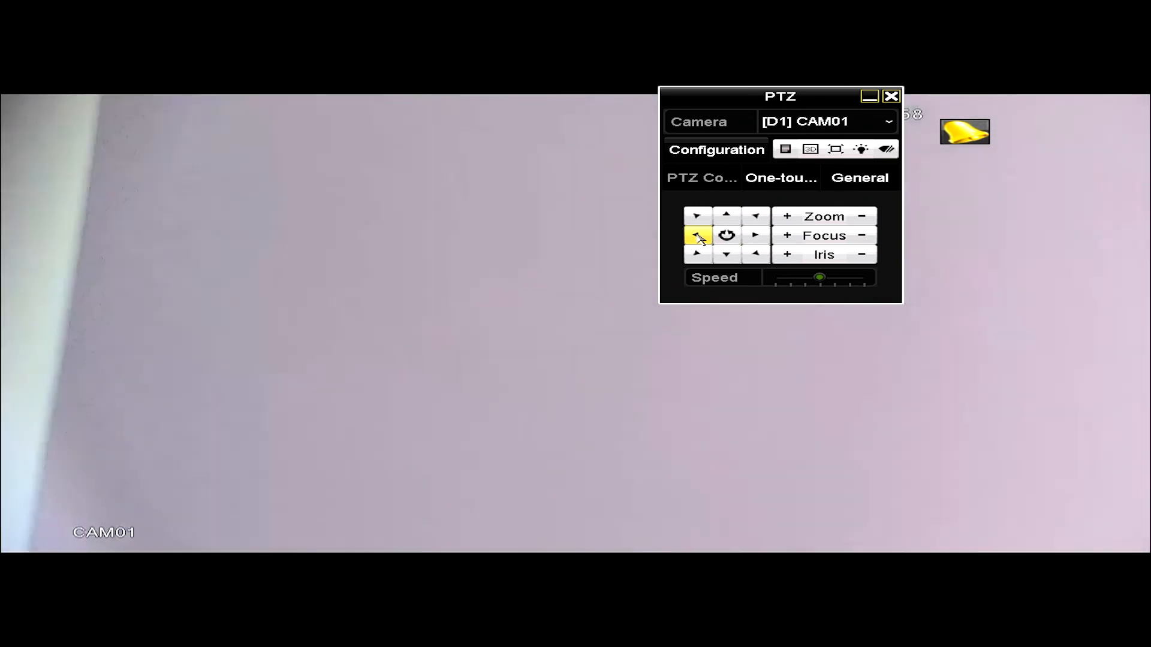